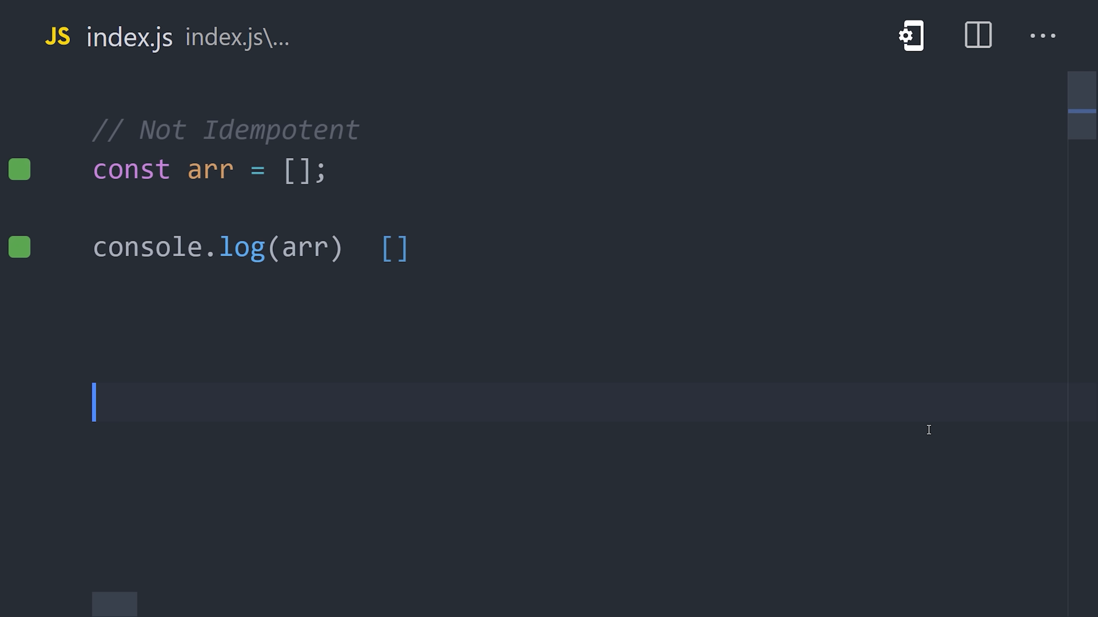
# - Add arr.push('🍗'); after the empty array to show a non-idempotent call
pyautogui.write("arr.push('🍗');")
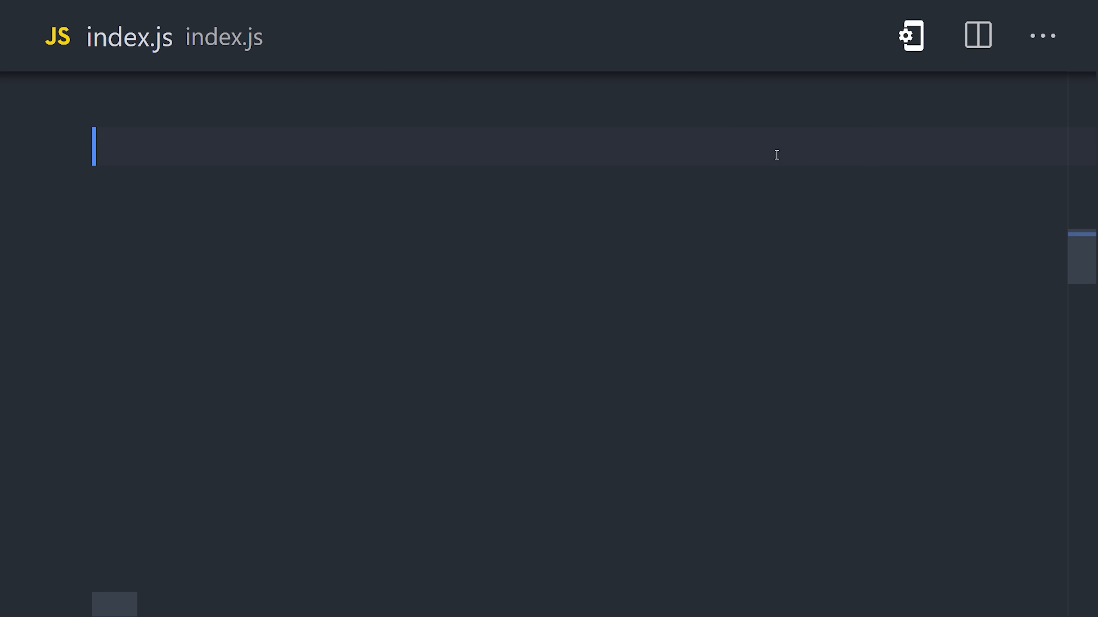
# - Write the // Ephemeral dinner object and reassign dinner.side before the Immutable section
pyautogui.write('// Ephemeral')
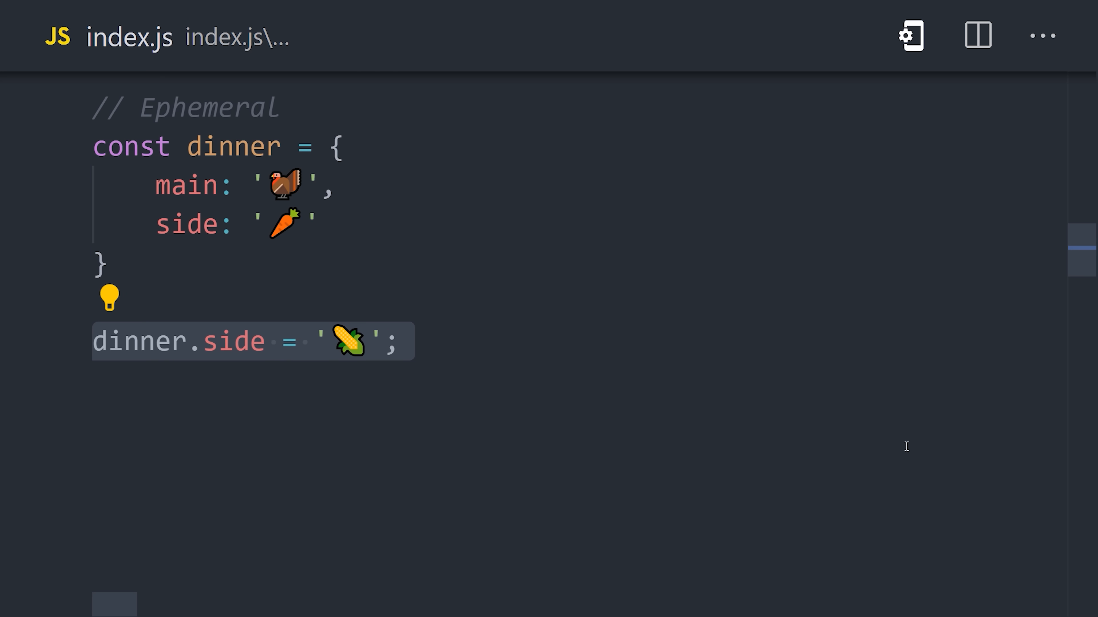
pyautogui.click(95, 341)
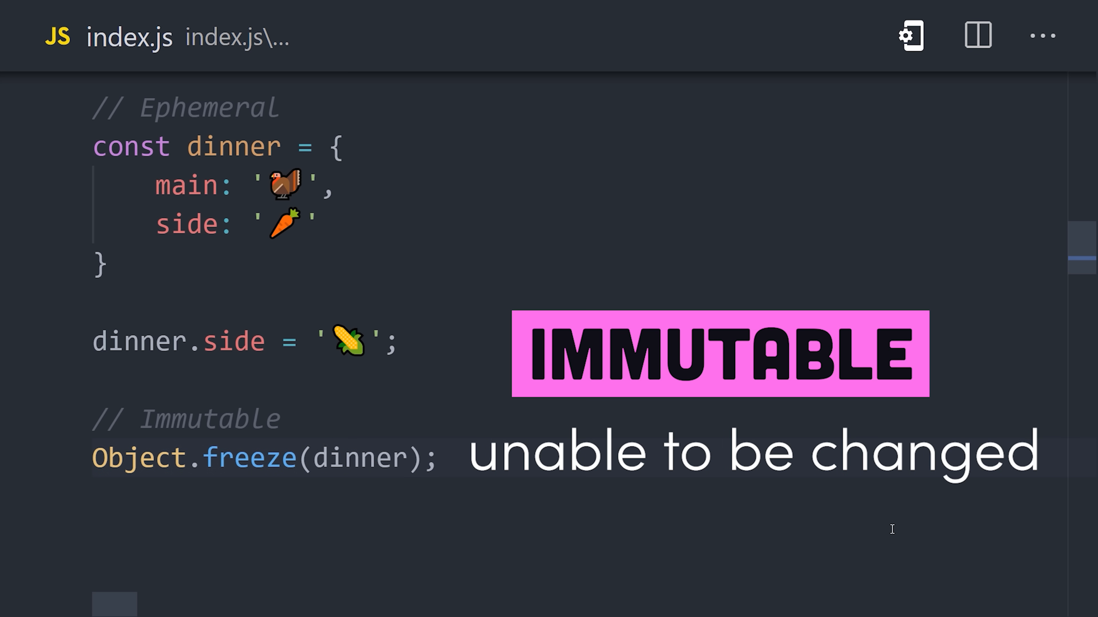
pyautogui.moveTo(923, 570)
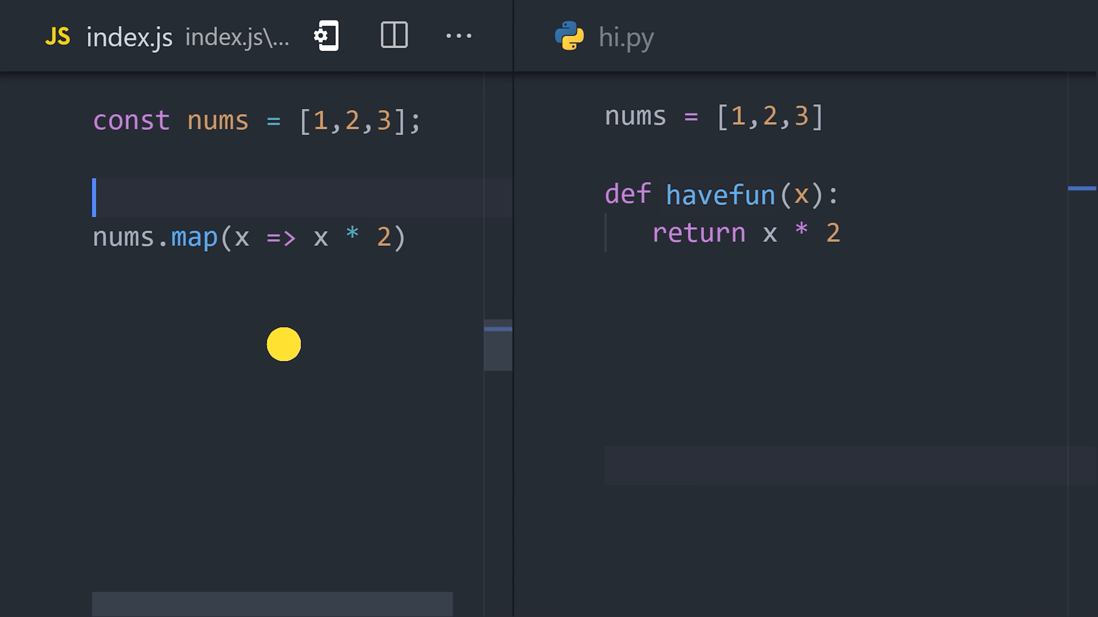
# - Rewrite hi.py to double nums with map(lambda x: x * 2, nums)
pyautogui.click(633, 310)
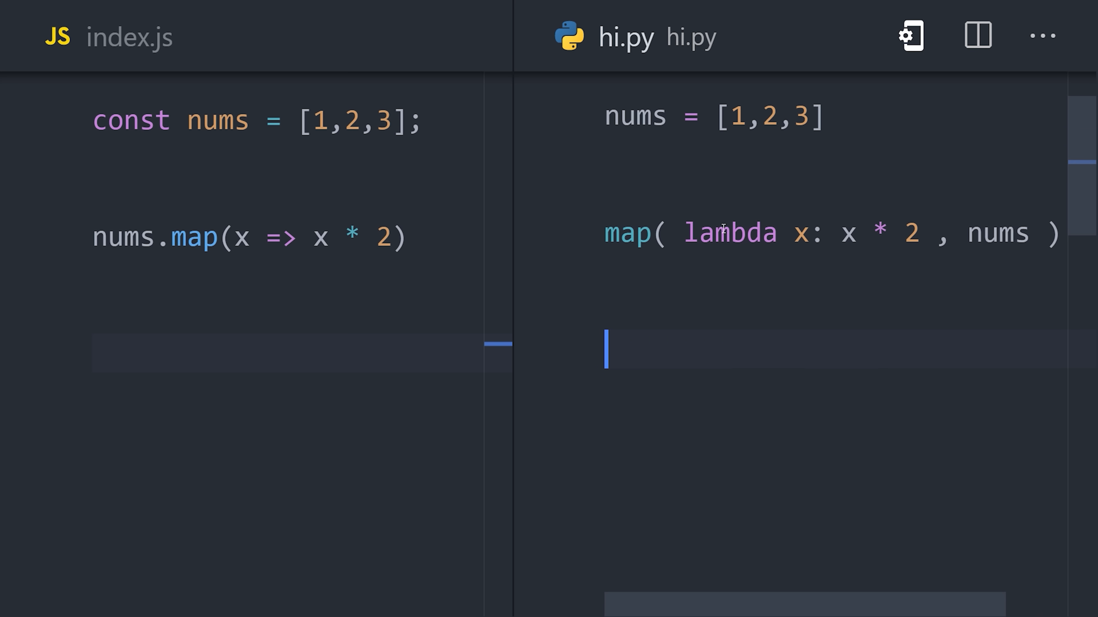
pyautogui.doubleClick(729, 233)
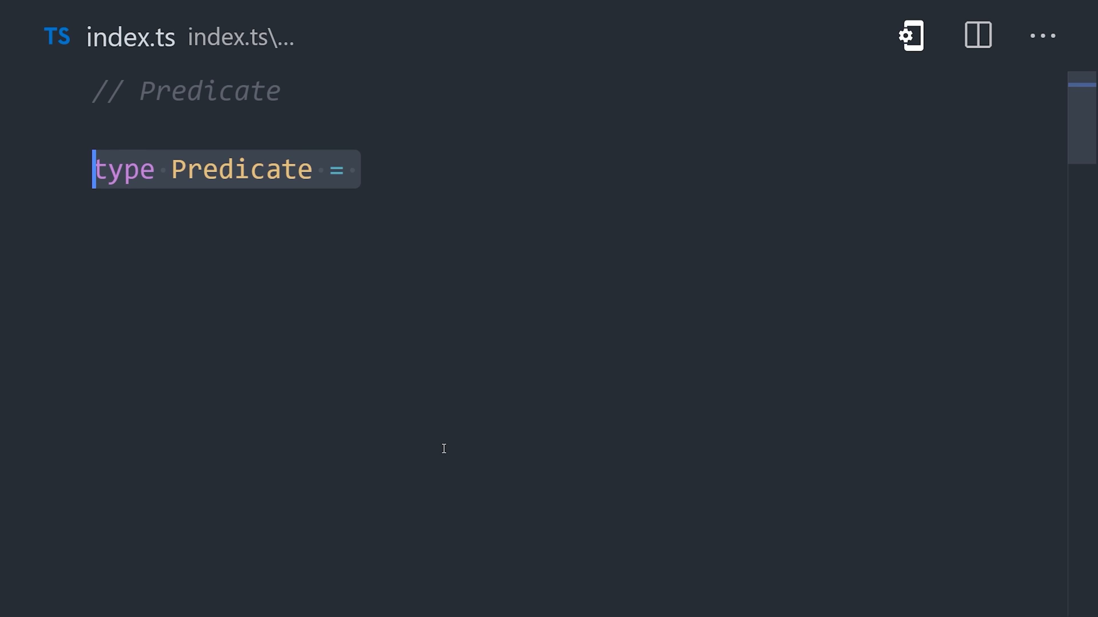
# - Complete type Predicate = () => boolean and isTurkey returning x === '🦃'
pyautogui.write('() => boolean')
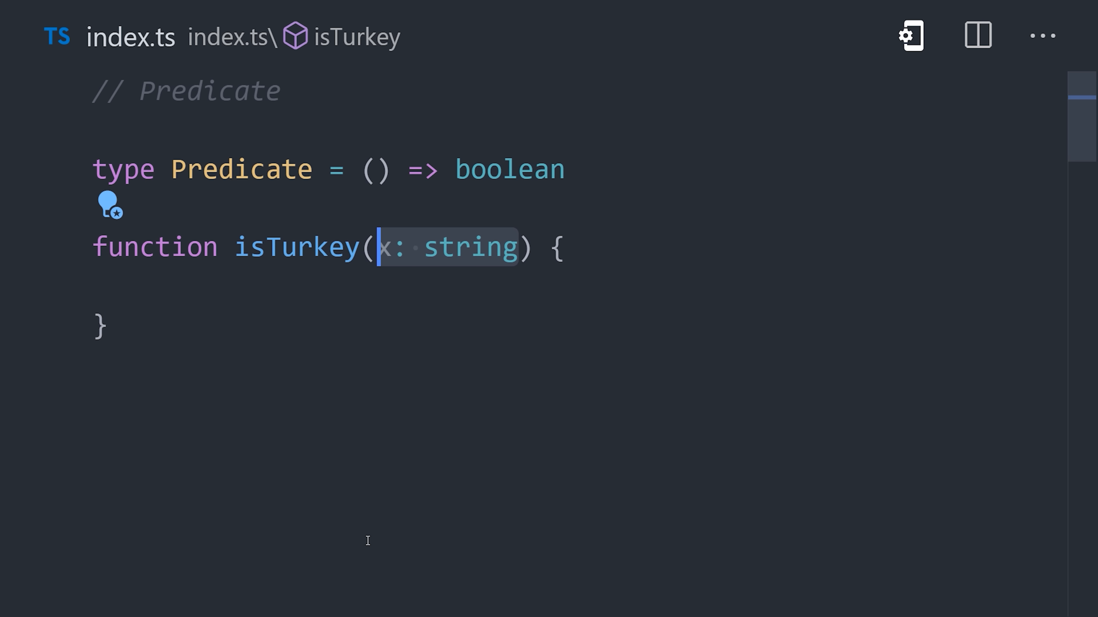
pyautogui.write("return x === '🦃';")
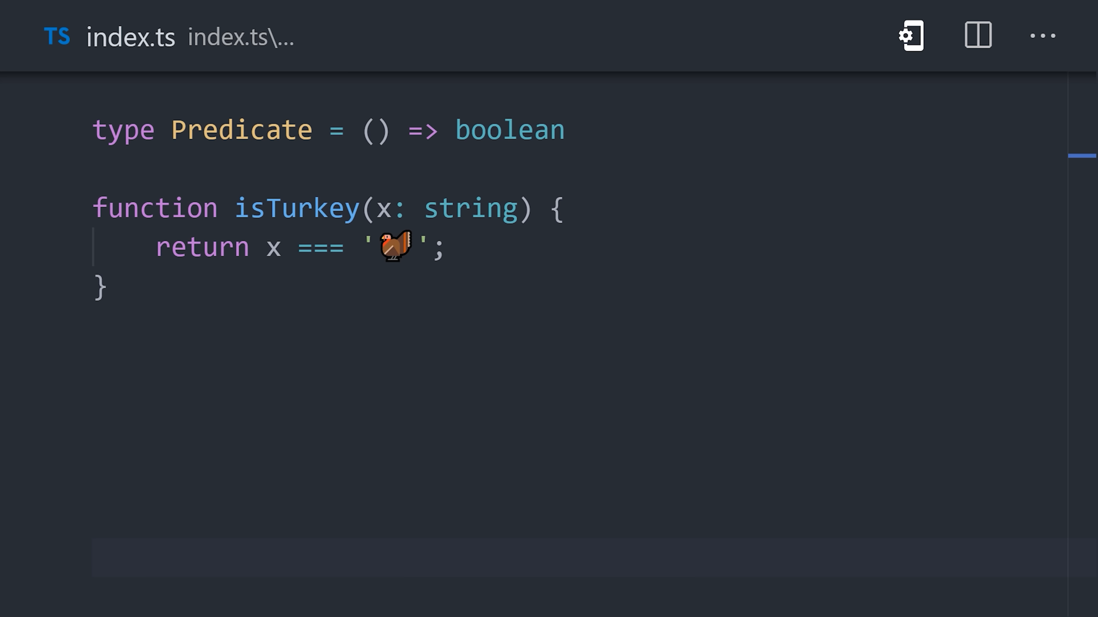
pyautogui.scroll(-3)
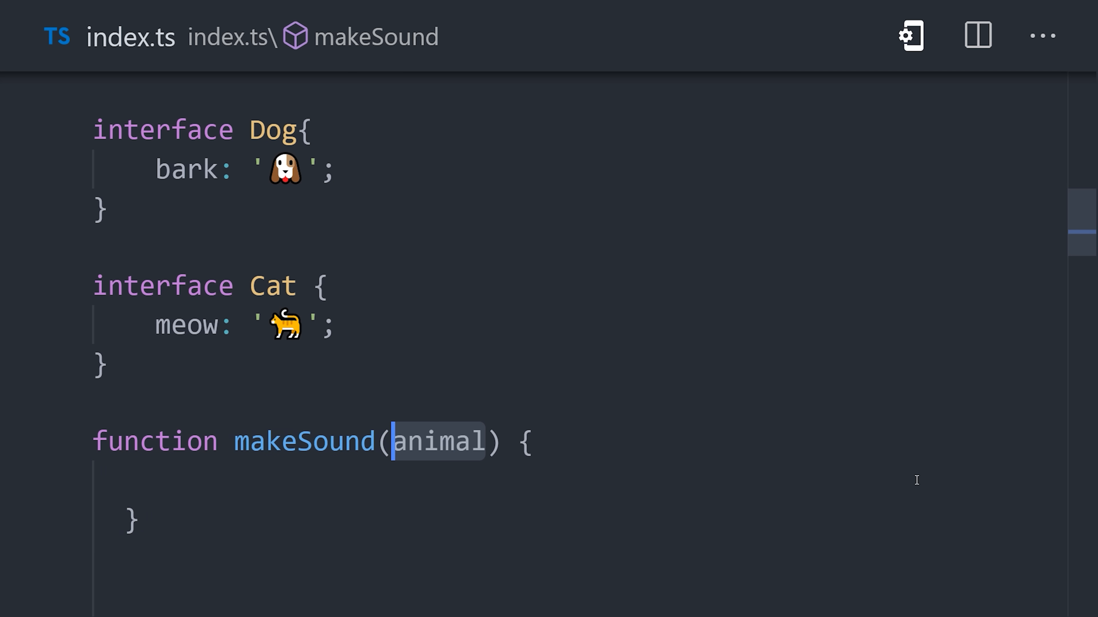
# - Annotate animal as Cat | Dog and add an isCat guard checking meow, then use animal.meow
pyautogui.write(': Cat | Dog')
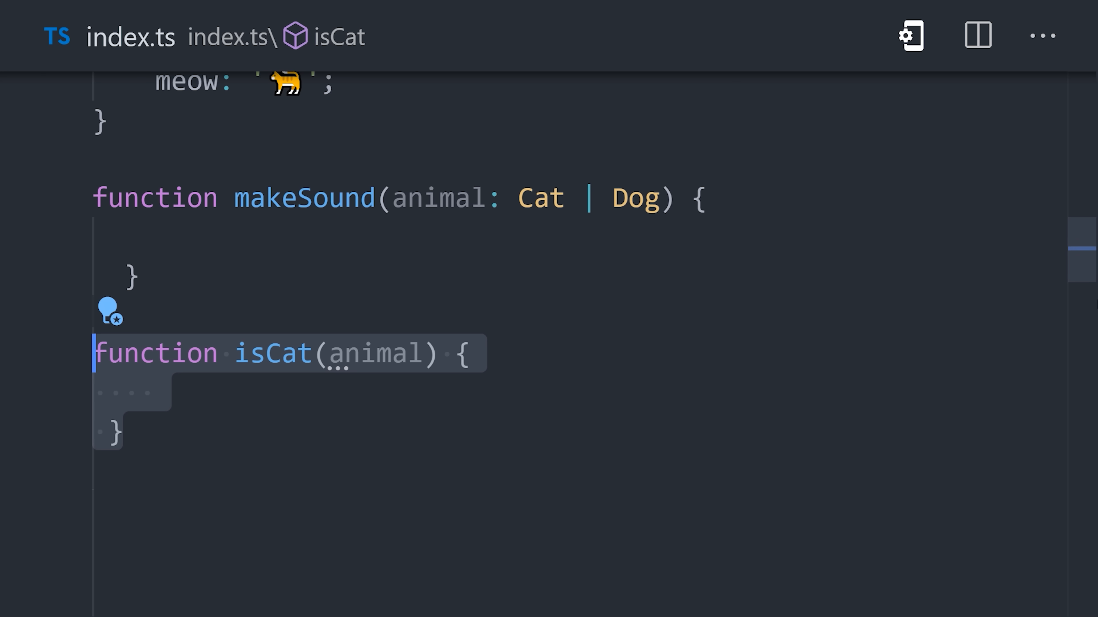
pyautogui.scroll(3)
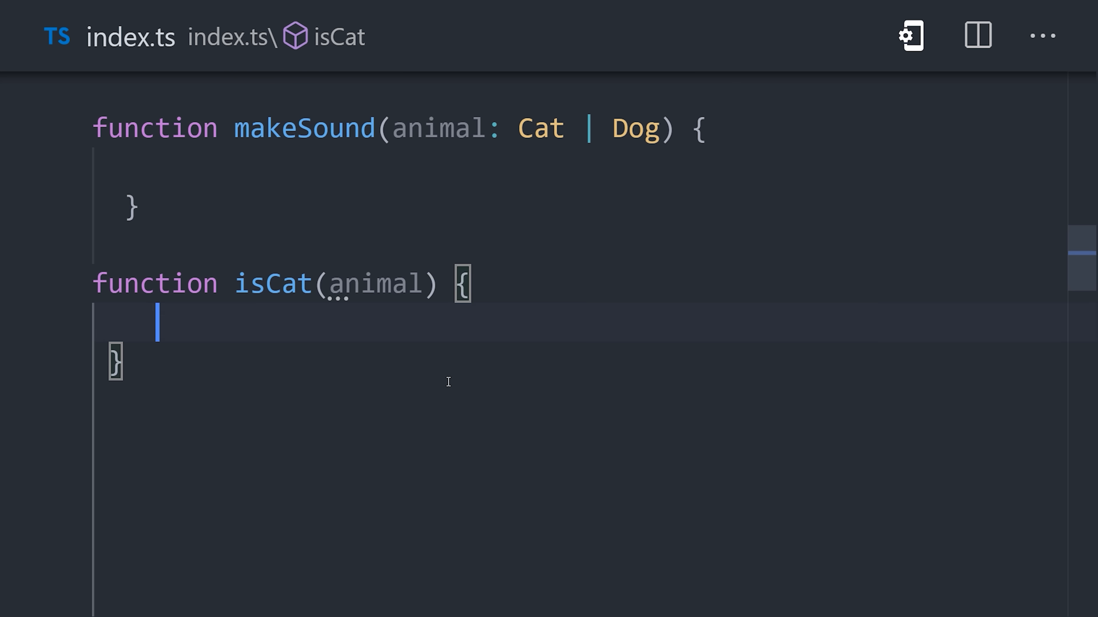
pyautogui.write('return (animal as Cat).meow !== undefined;')
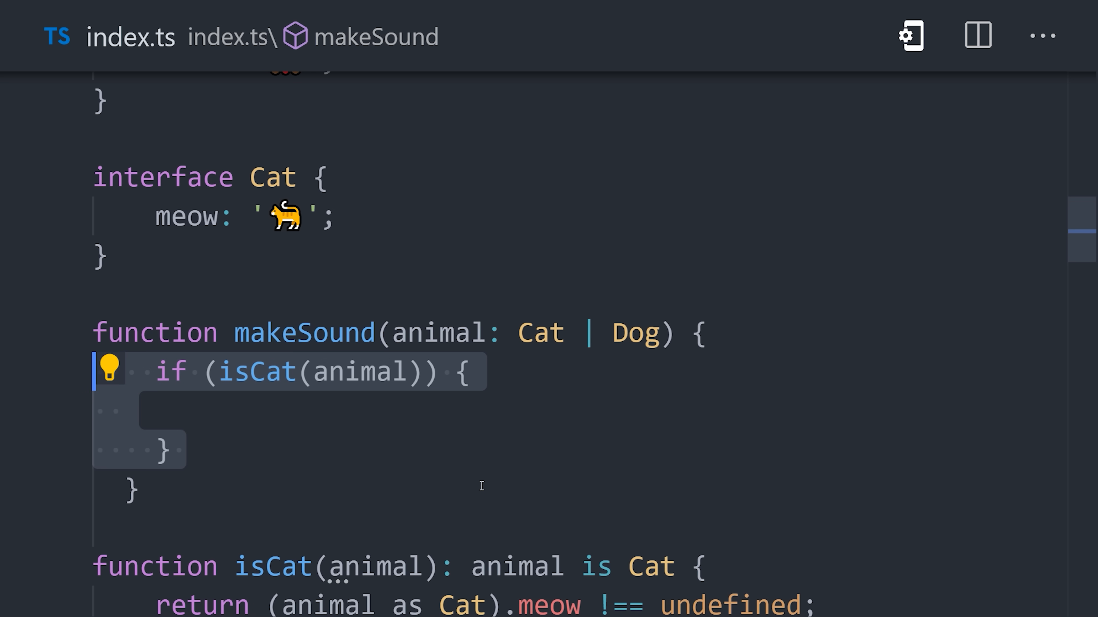
pyautogui.write('animal.meow;')
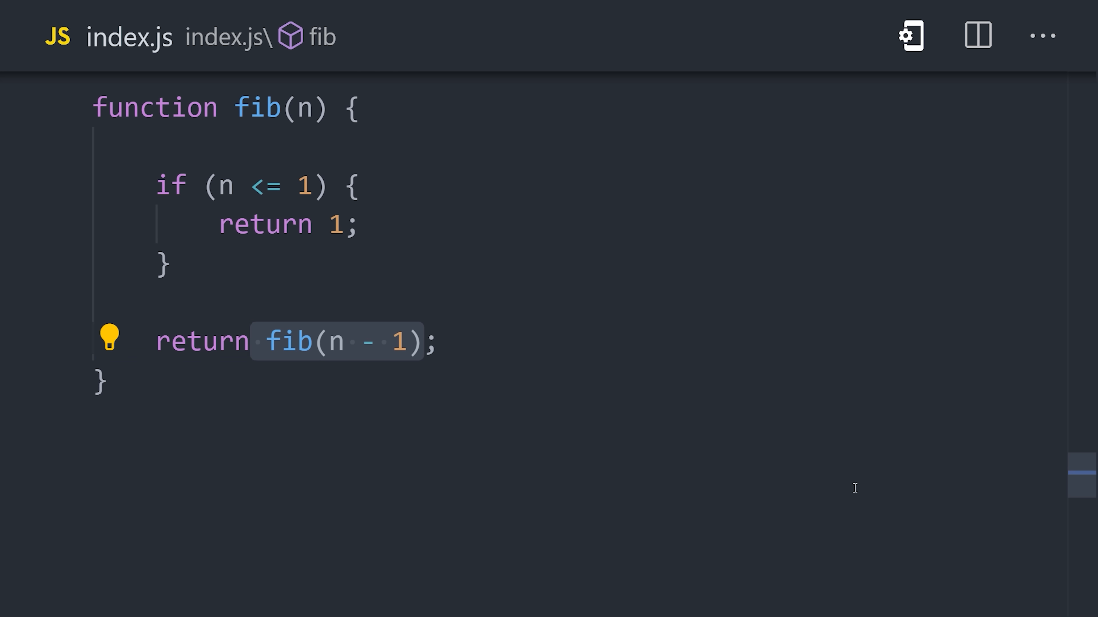
# - Add + fib(n - 2) and memoize fib with return memo[n] and memo[n] = assignment
pyautogui.write('+ fib(n - 2)')
pyautogui.click(578, 146)
pyautogui.write('if (memo[n]) {')
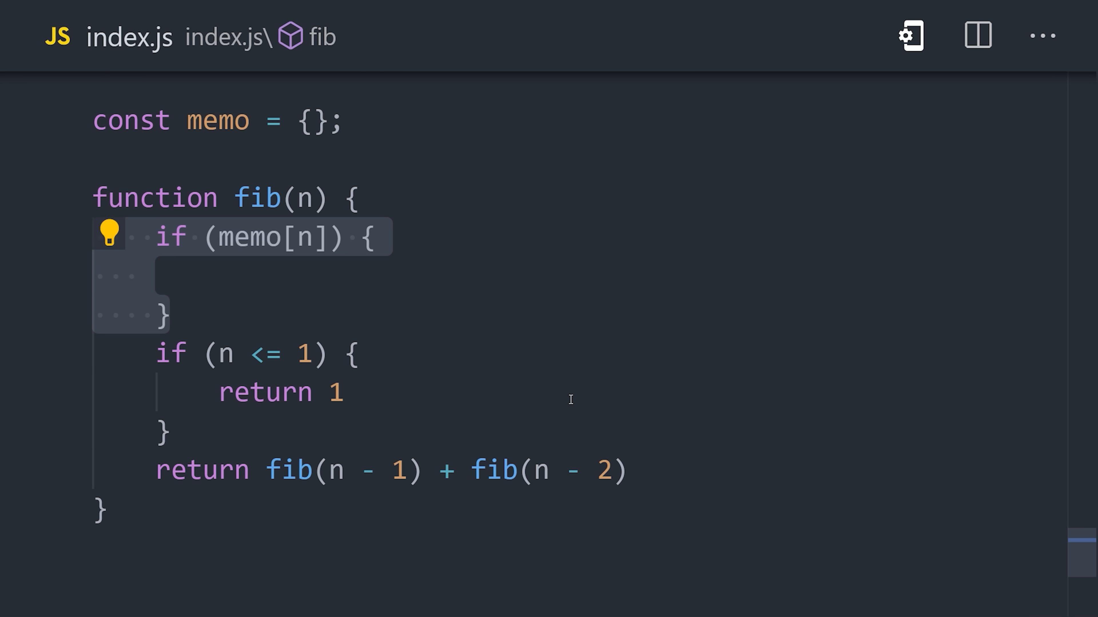
pyautogui.write('return memo[n]')
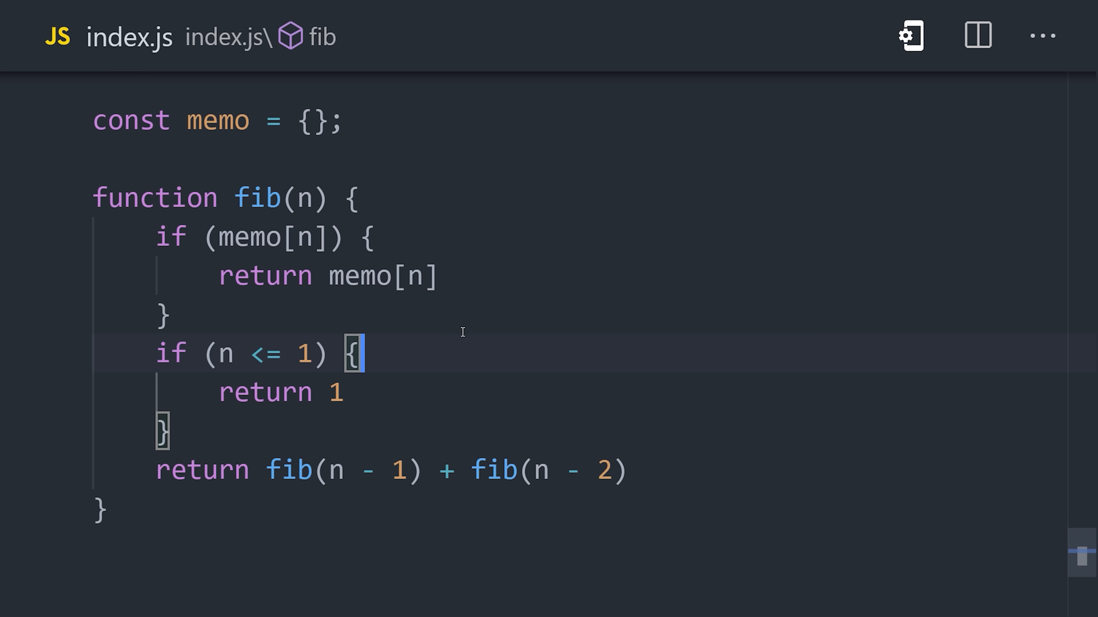
pyautogui.write('memo[n] =')
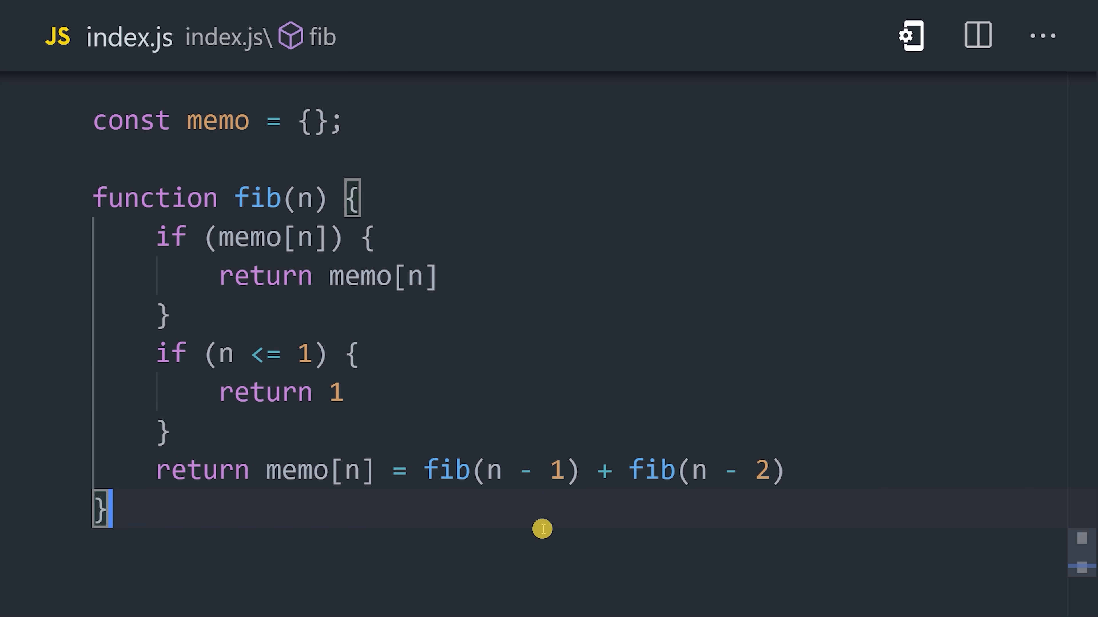
pyautogui.moveTo(390, 556)
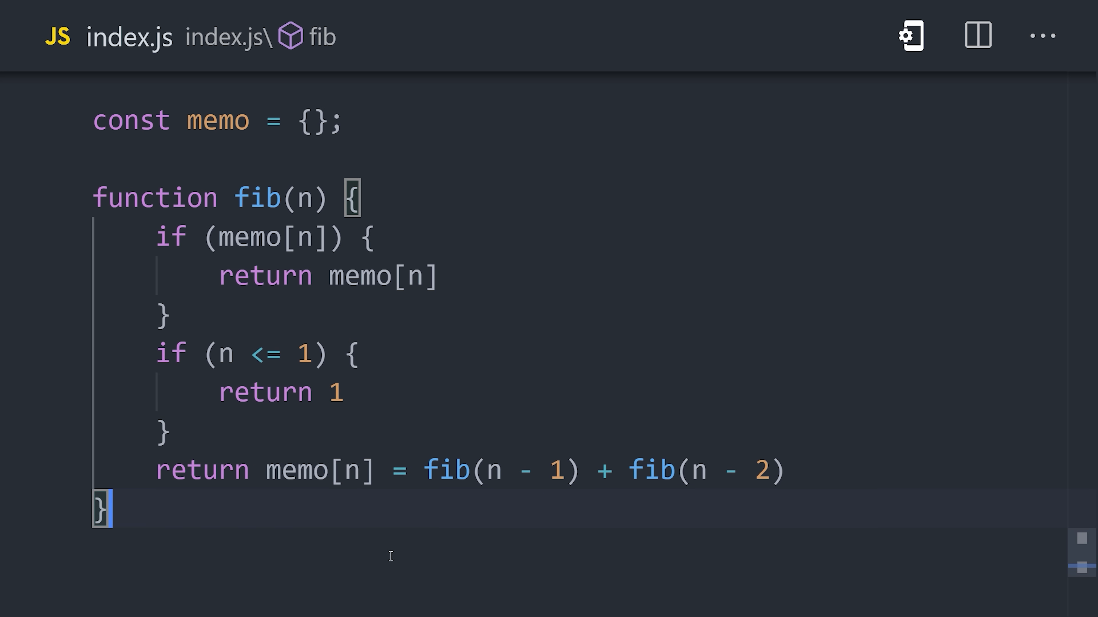
pyautogui.click(19, 509)
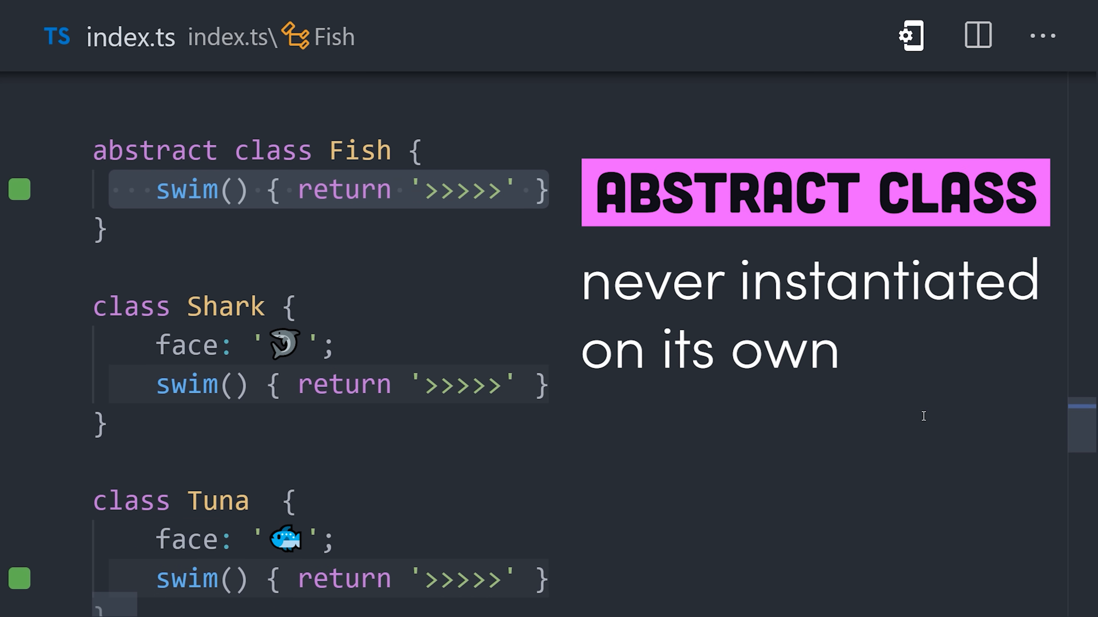
# - Fill the Shark class body with its face and swim members below the abstract Fish
pyautogui.click(102, 423)
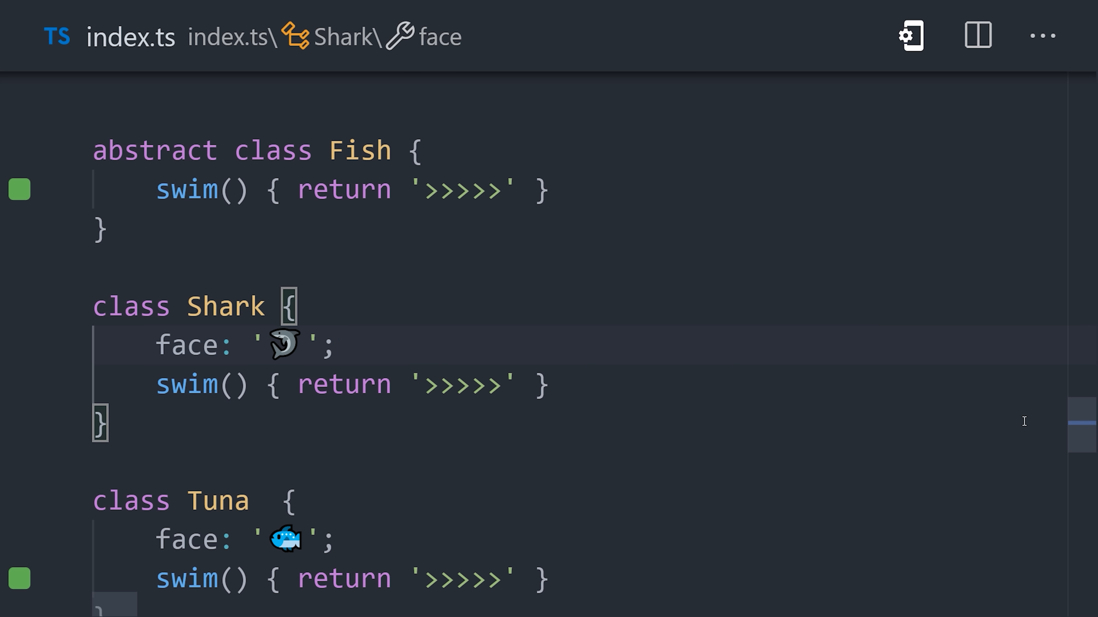
pyautogui.scroll(-3)
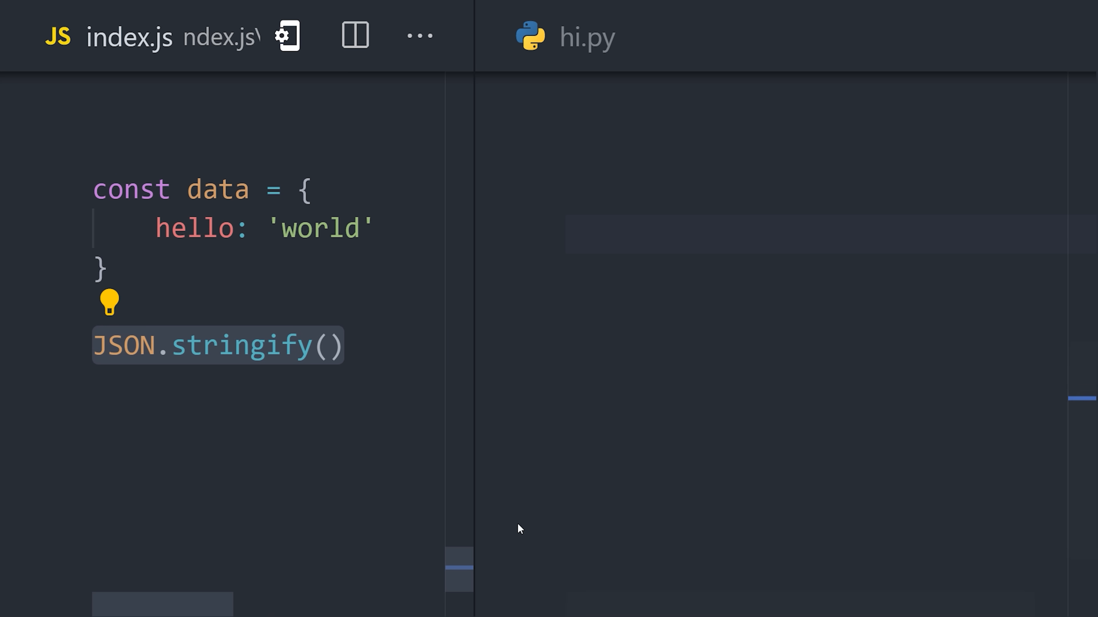
# - Pass data into JSON.stringify() and move into the empty hi.py pane
pyautogui.write('data')
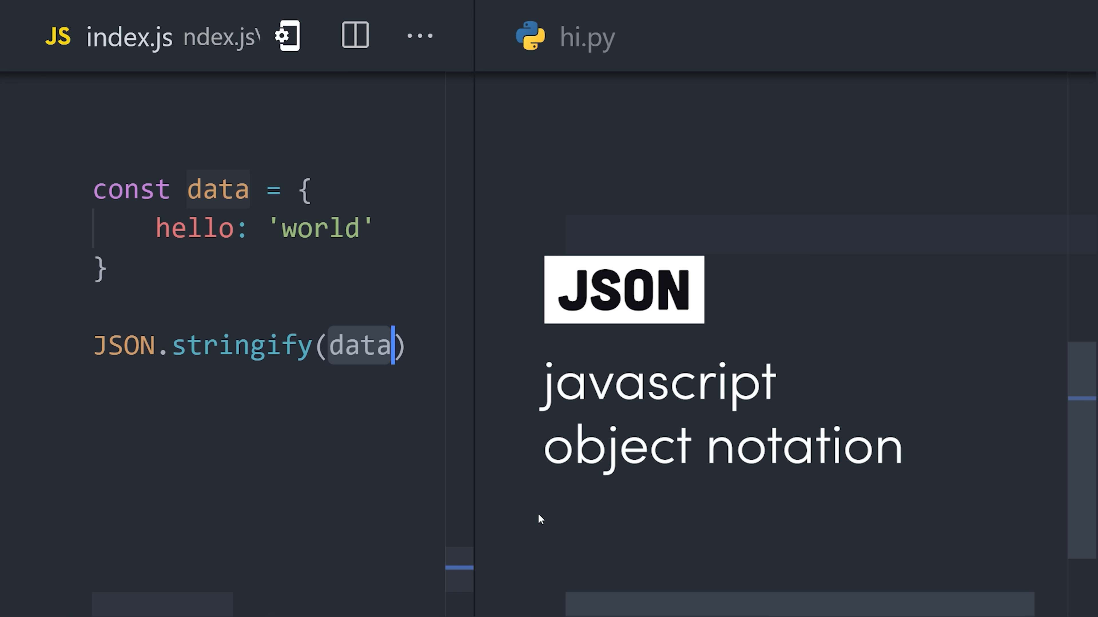
pyautogui.click(587, 37)
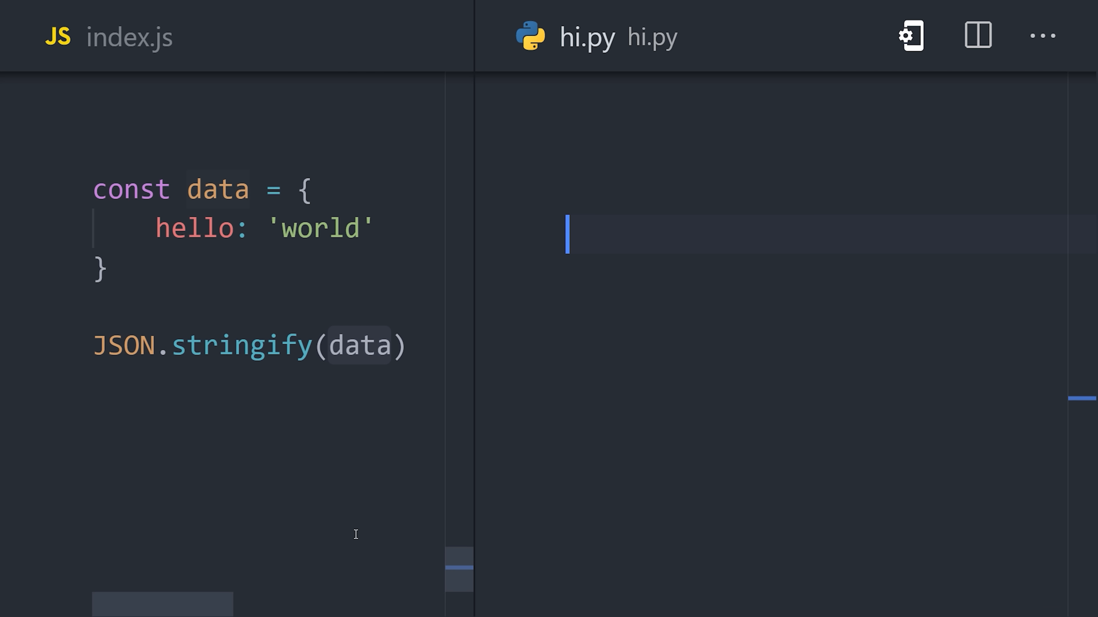
pyautogui.moveTo(599, 434)
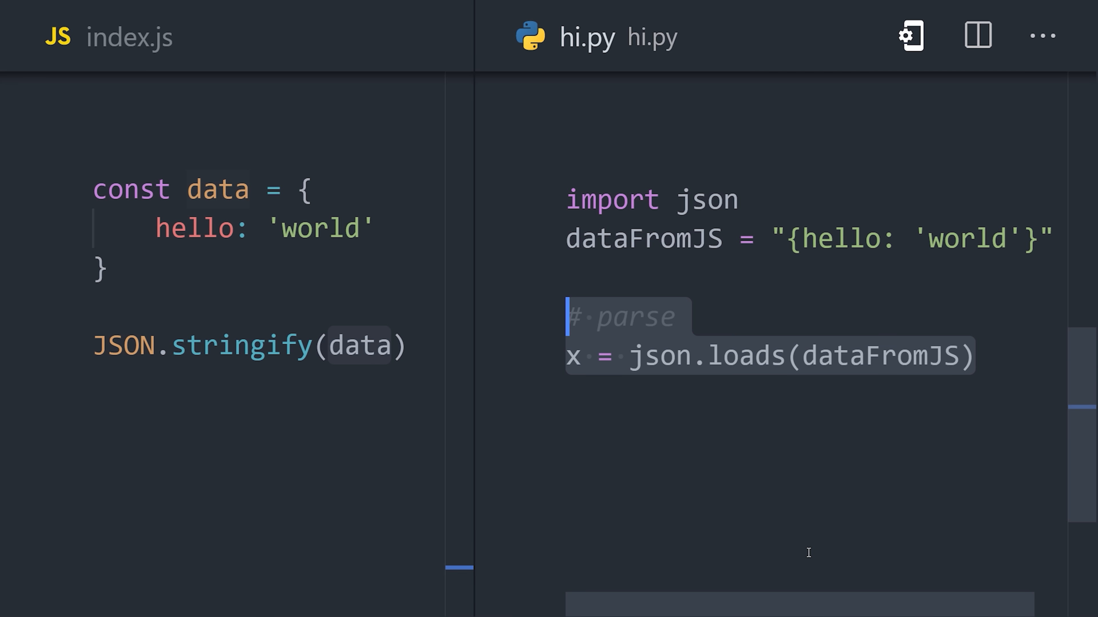
# - Finish hi.py with import json, dataFromJS string and x = json.loads(dataFromJS)
pyautogui.click(972, 356)
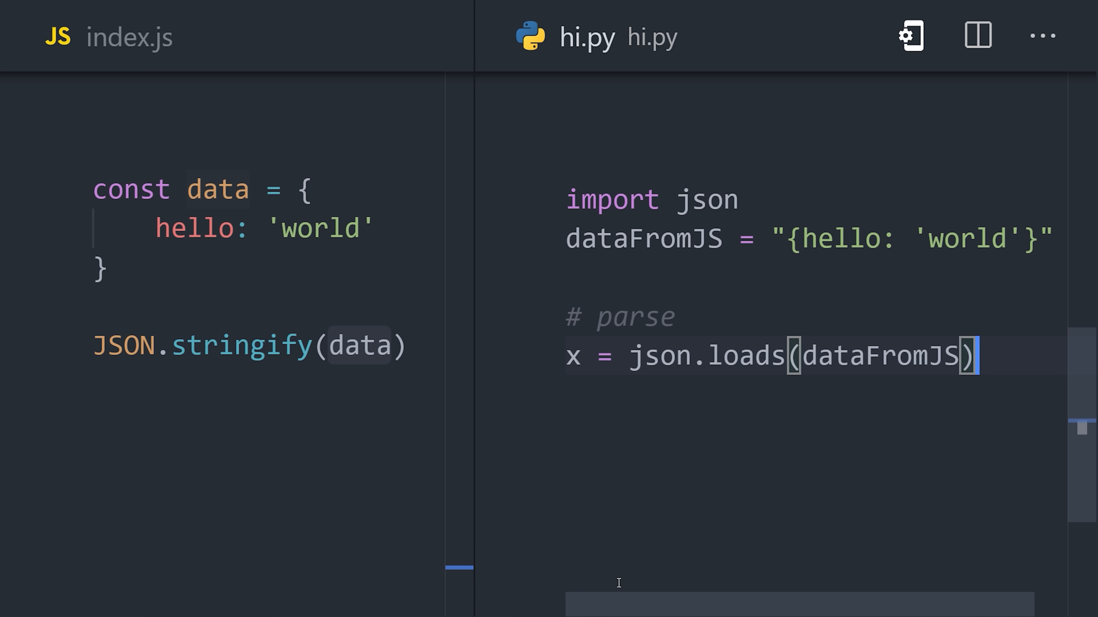
pyautogui.moveTo(628, 562)
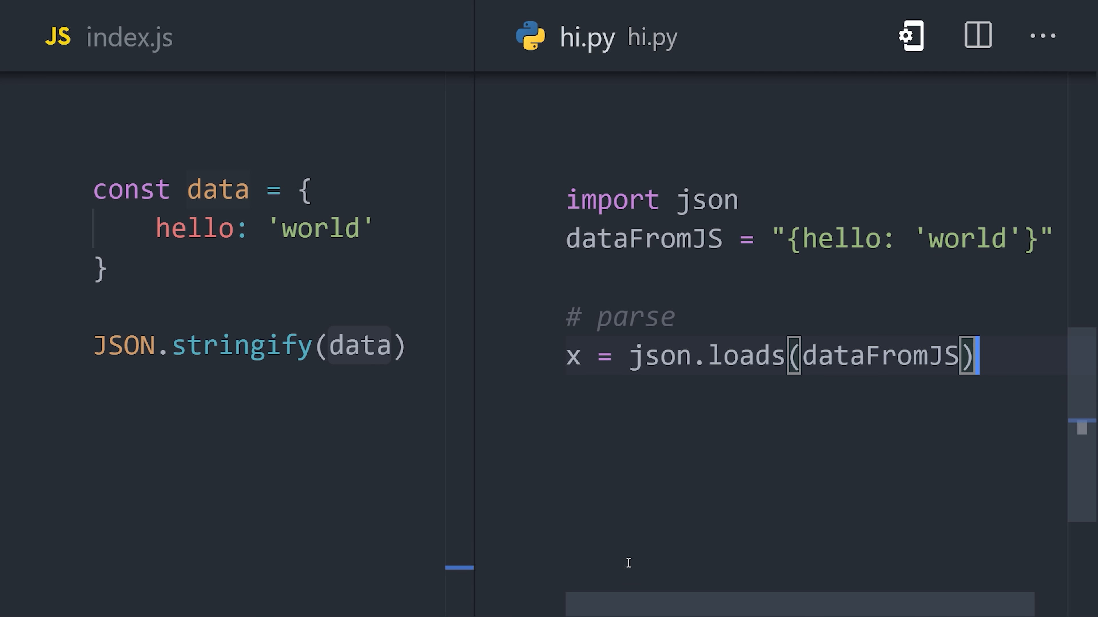